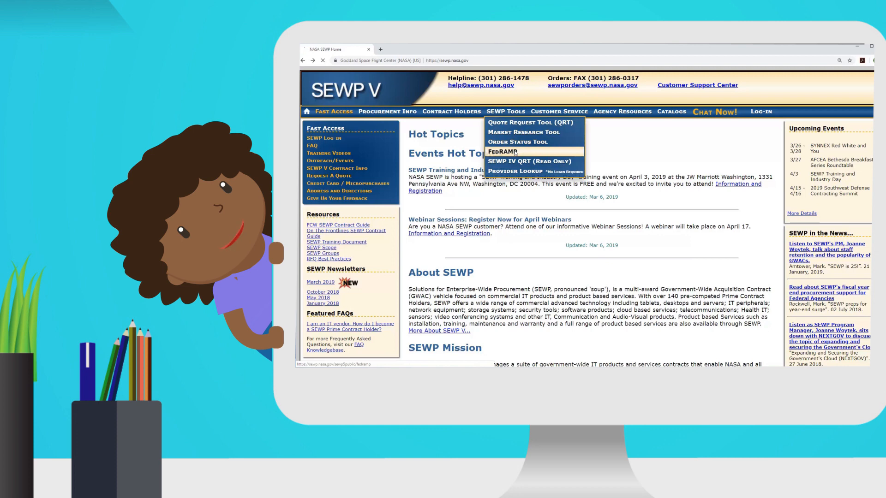
Open the FedRAMP page from the SEWP Tools menu to list cloud products
click(499, 151)
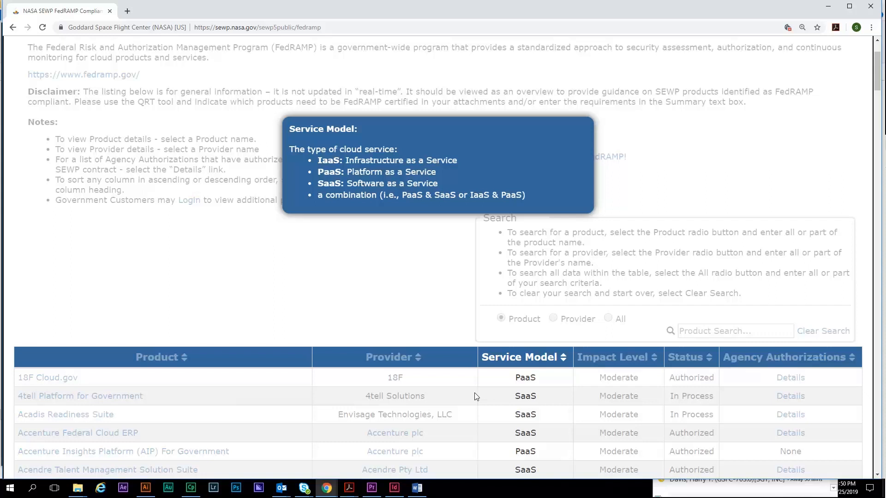
mouse_move(481, 396)
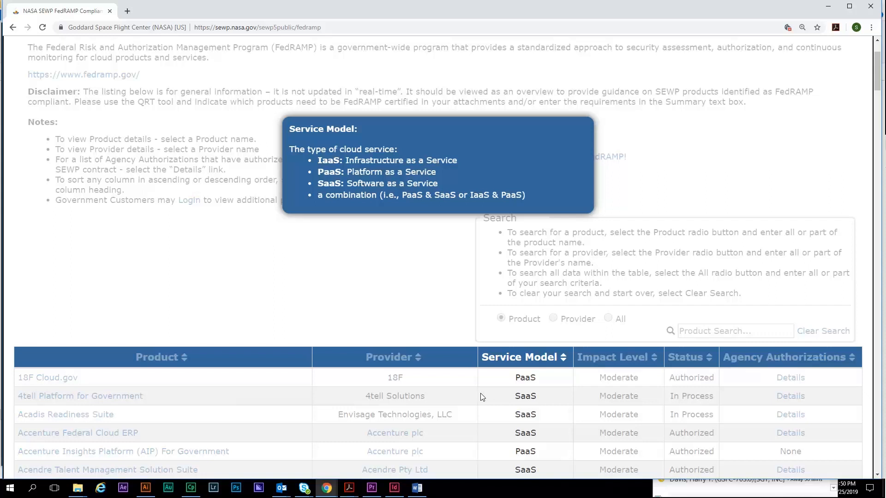
mouse_move(498, 394)
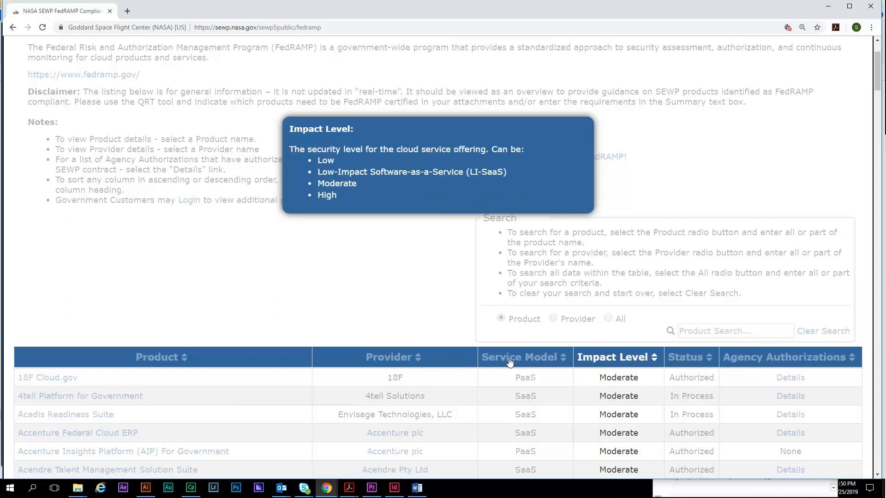
mouse_move(550, 362)
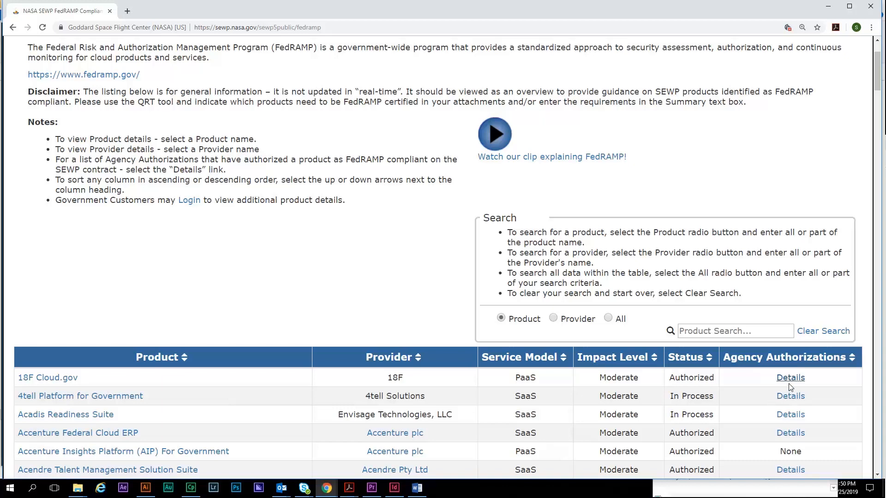
click(790, 377)
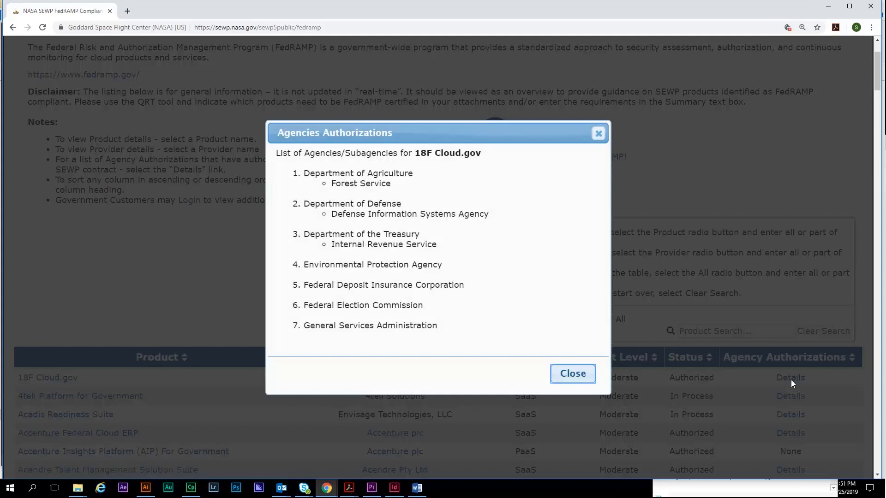
click(571, 373)
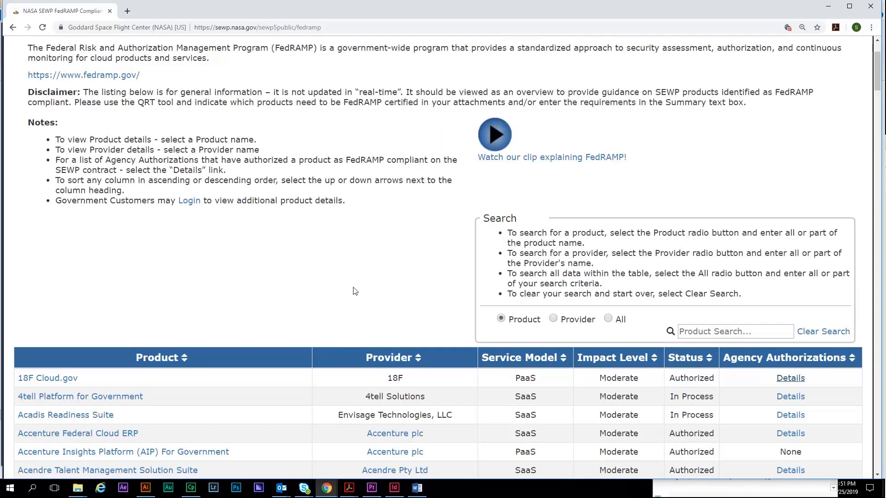
Return to the page top and open the SEWP Tools menu showing the Quote Request Tool
scroll(up, 3)
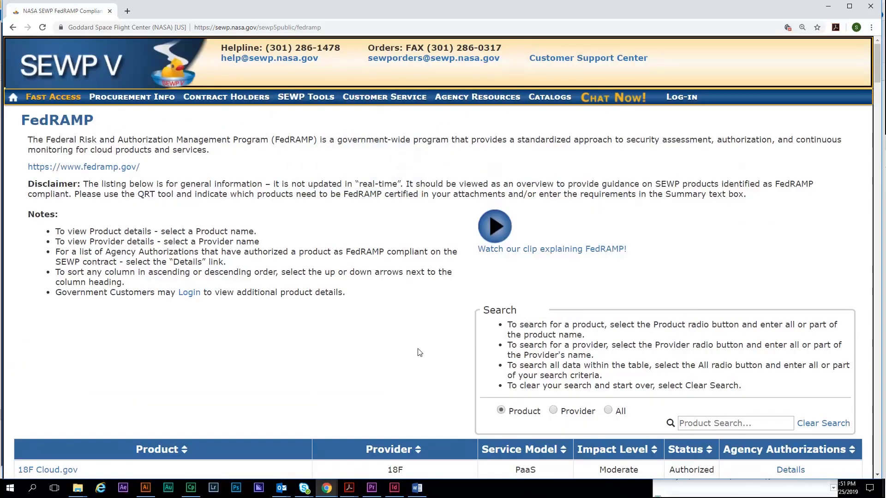
mouse_move(681, 96)
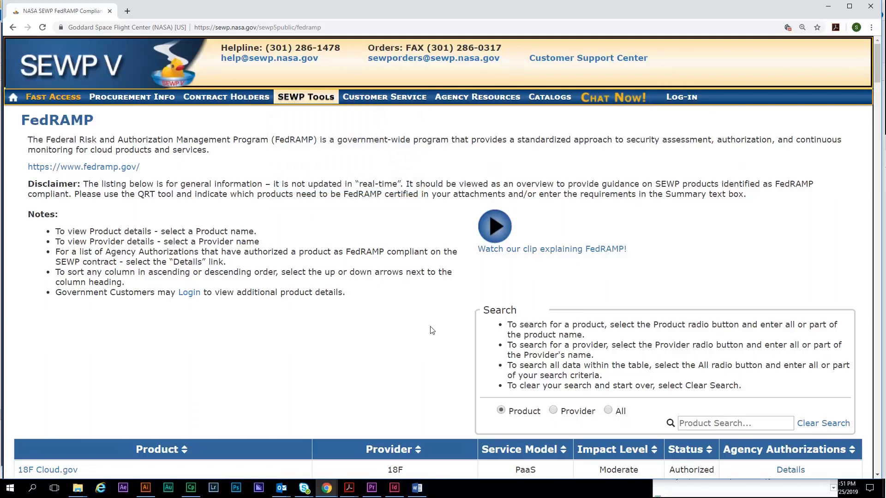
click(306, 97)
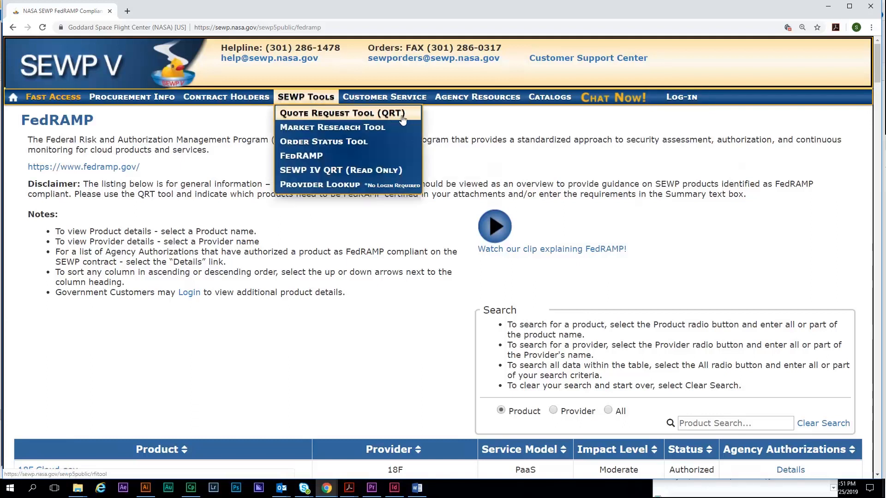
mouse_move(411, 119)
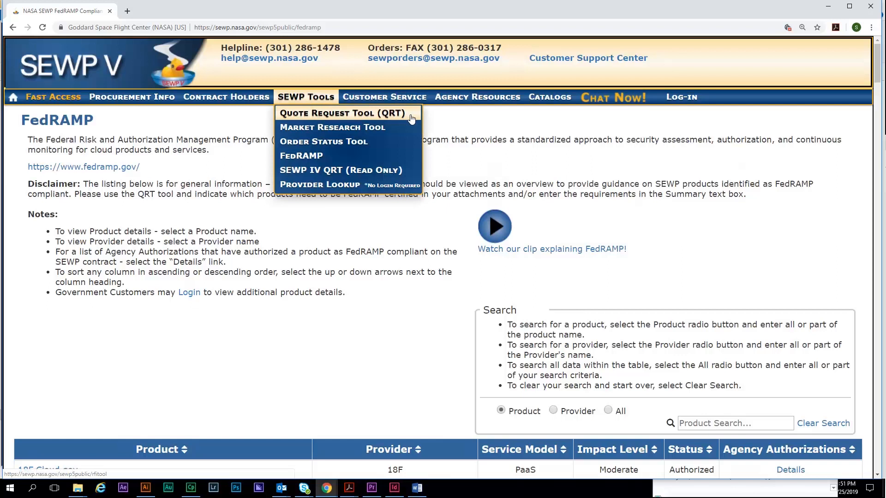